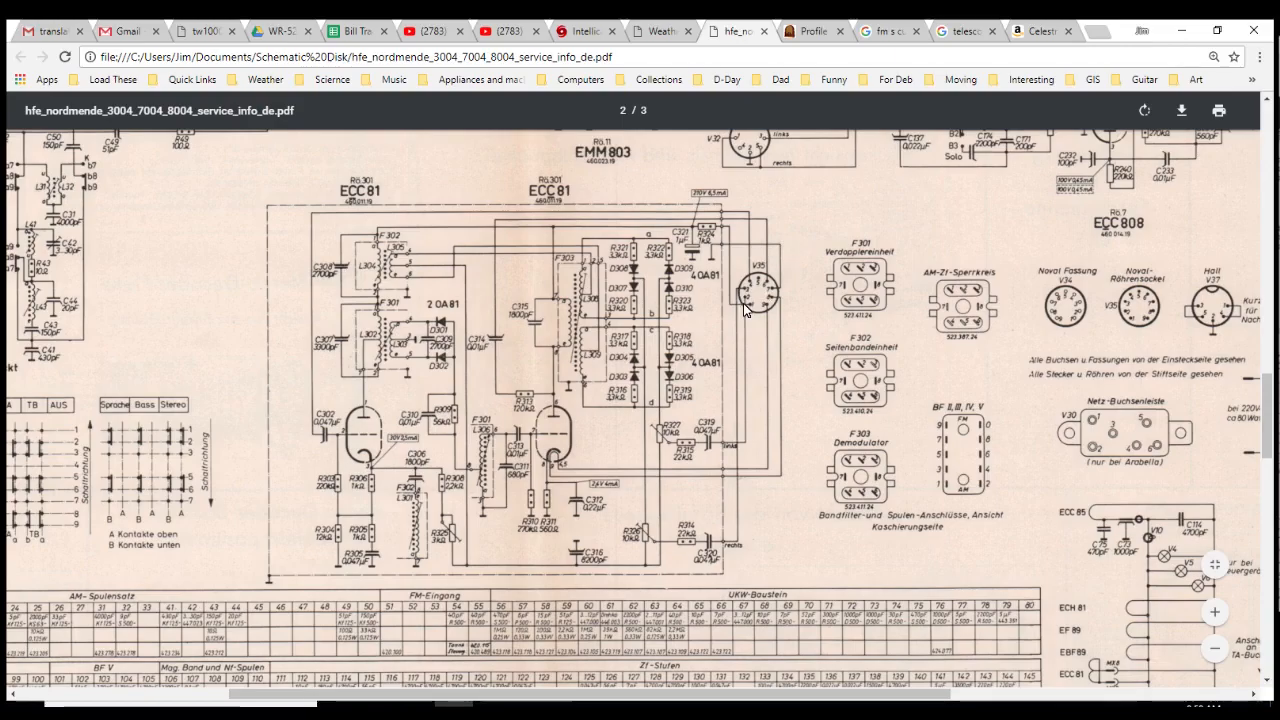
{"action": "mouse_move", "coordinate": [808, 303]}
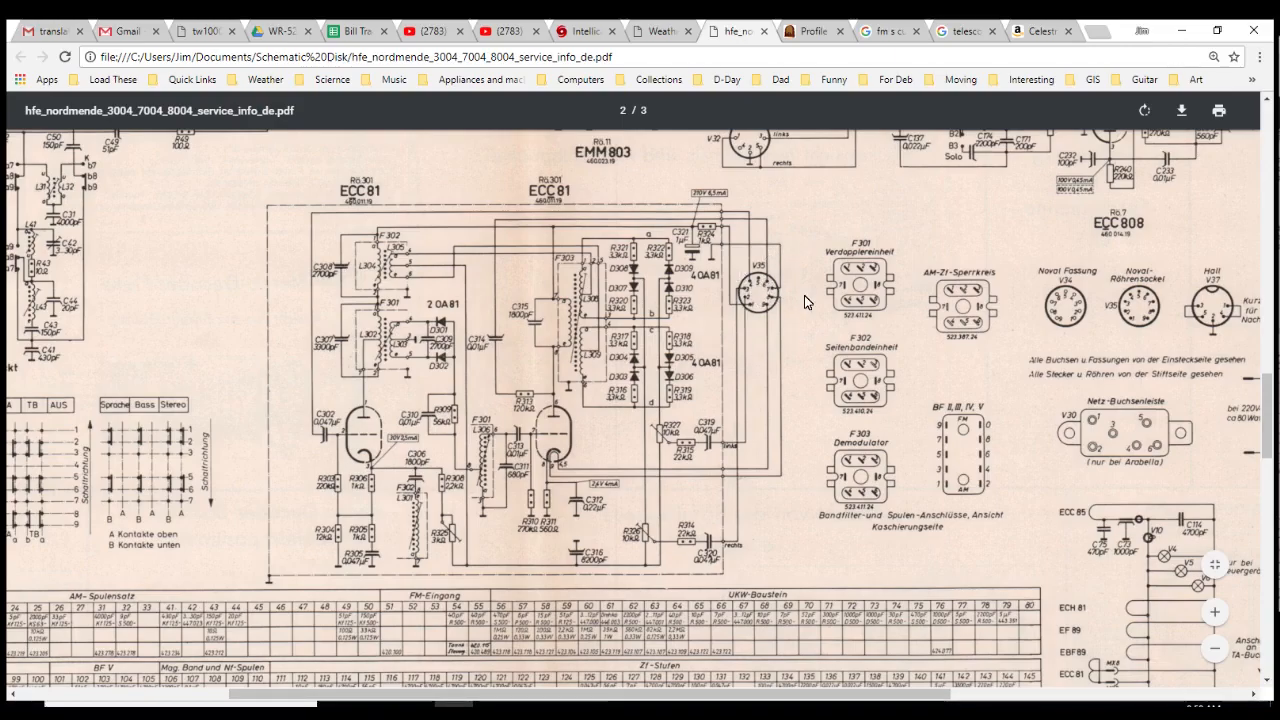
{"action": "mouse_move", "coordinate": [770, 300]}
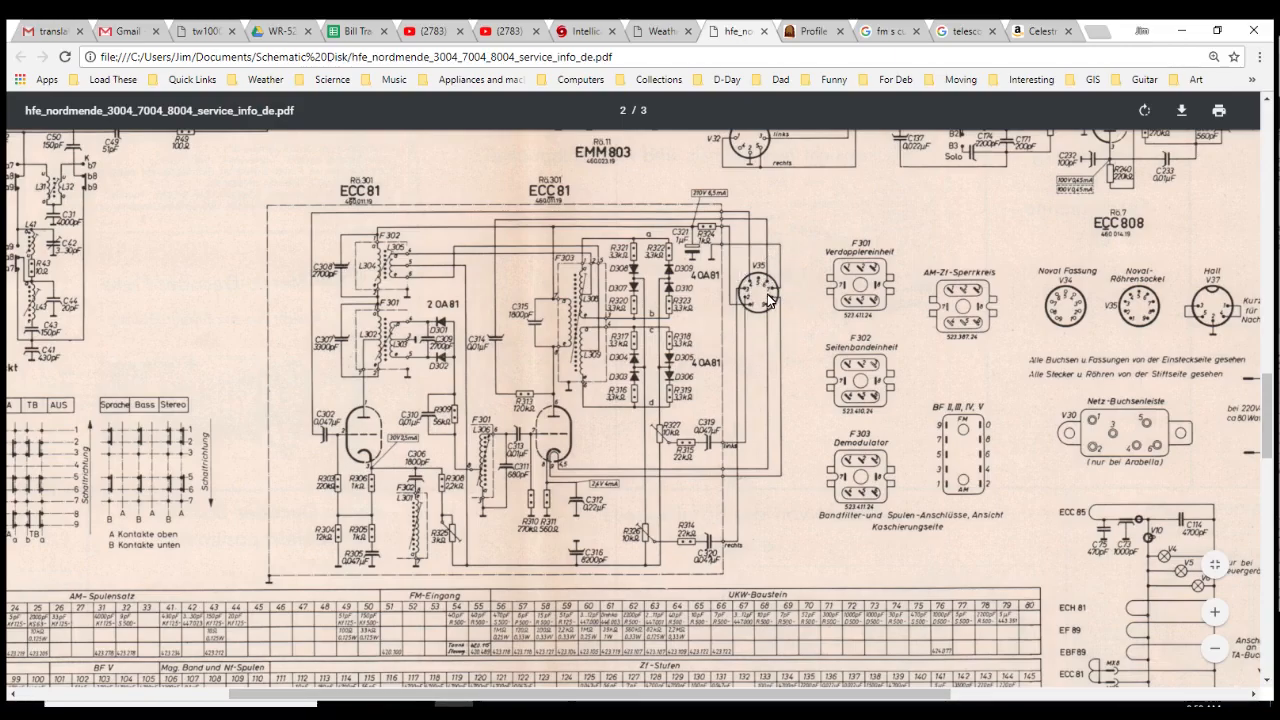
{"action": "scroll", "scroll_direction": "down", "scroll_amount": 3}
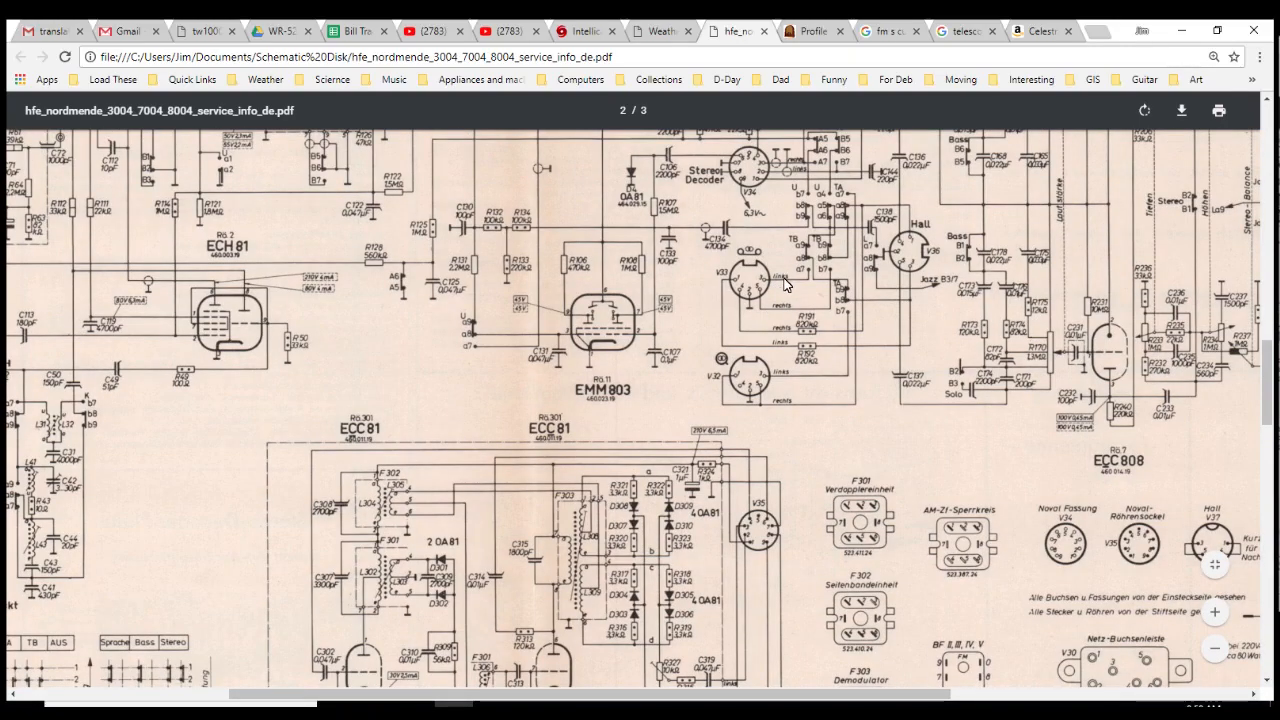
{"action": "scroll", "scroll_direction": "down", "scroll_amount": 3}
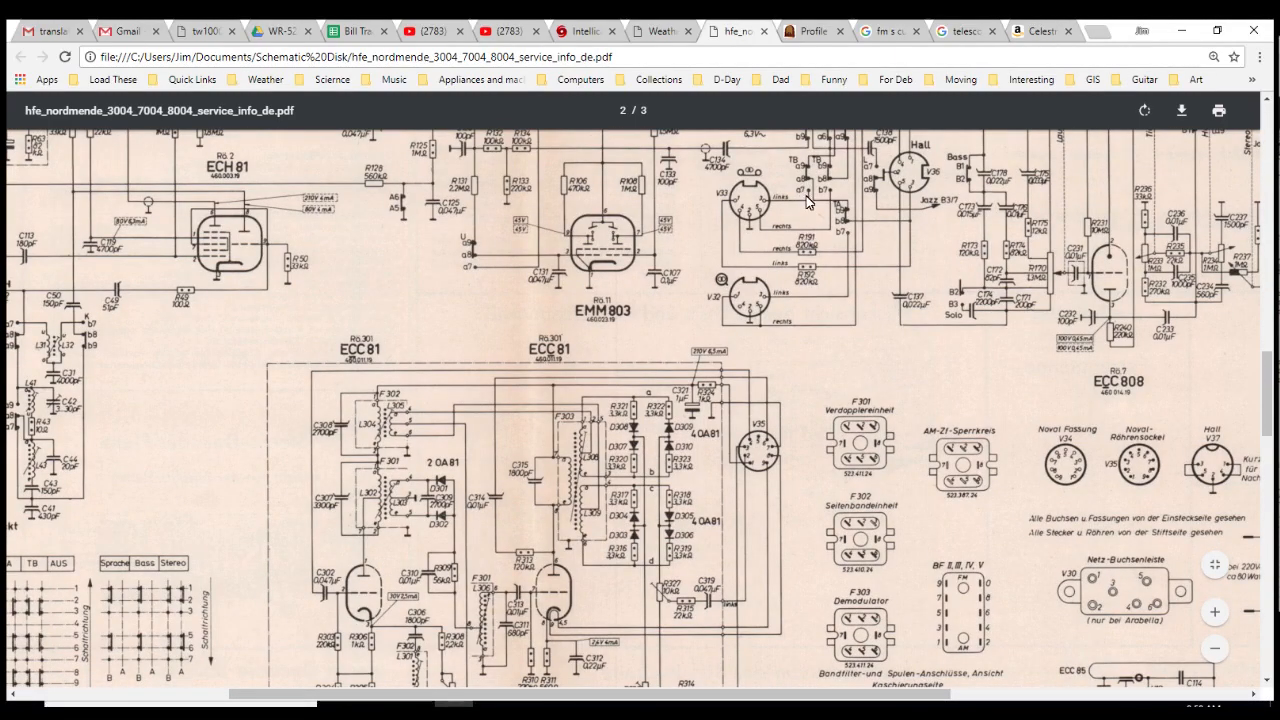
{"action": "mouse_move", "coordinate": [808, 255]}
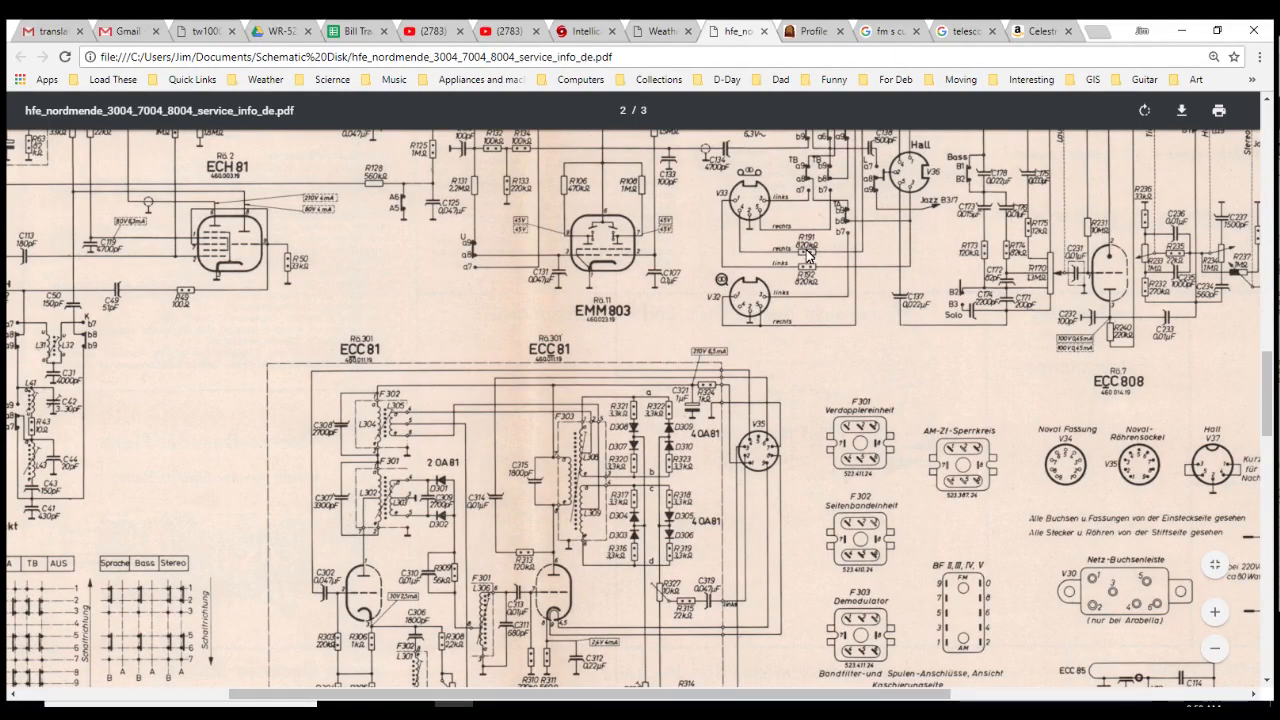
{"action": "scroll", "scroll_direction": "down", "scroll_amount": 3}
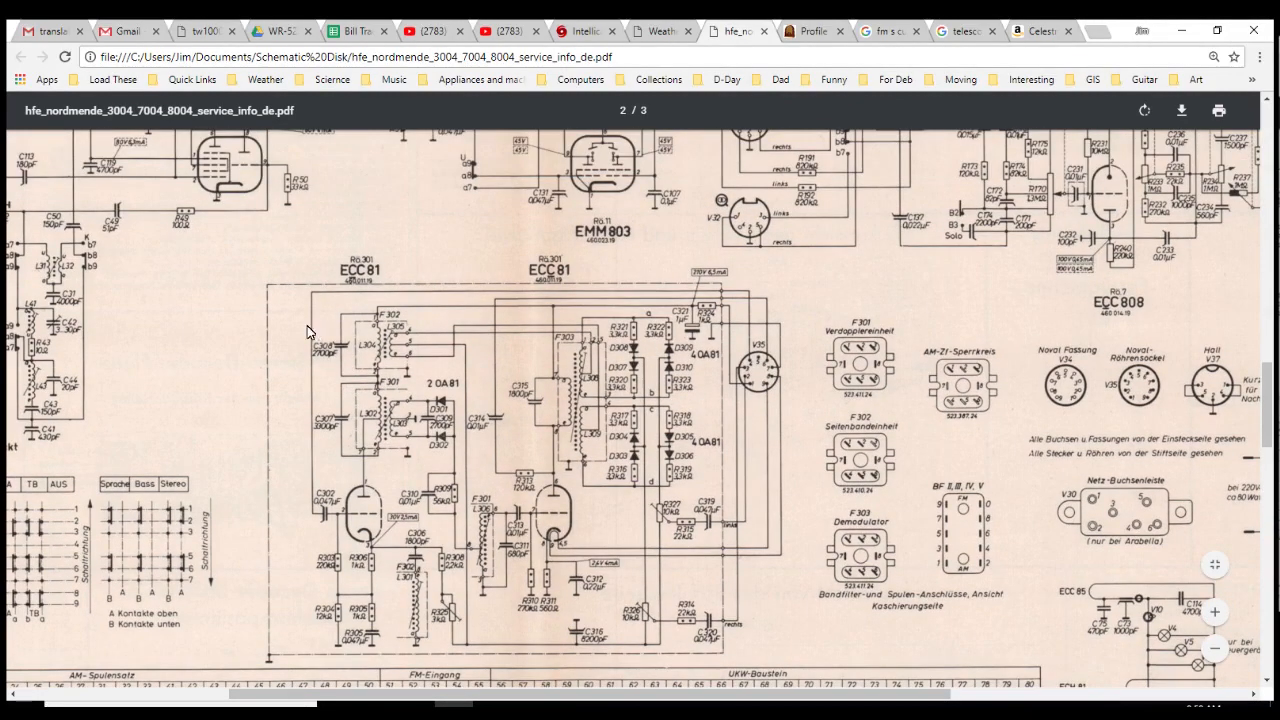
{"action": "scroll", "scroll_direction": "down", "scroll_amount": 3}
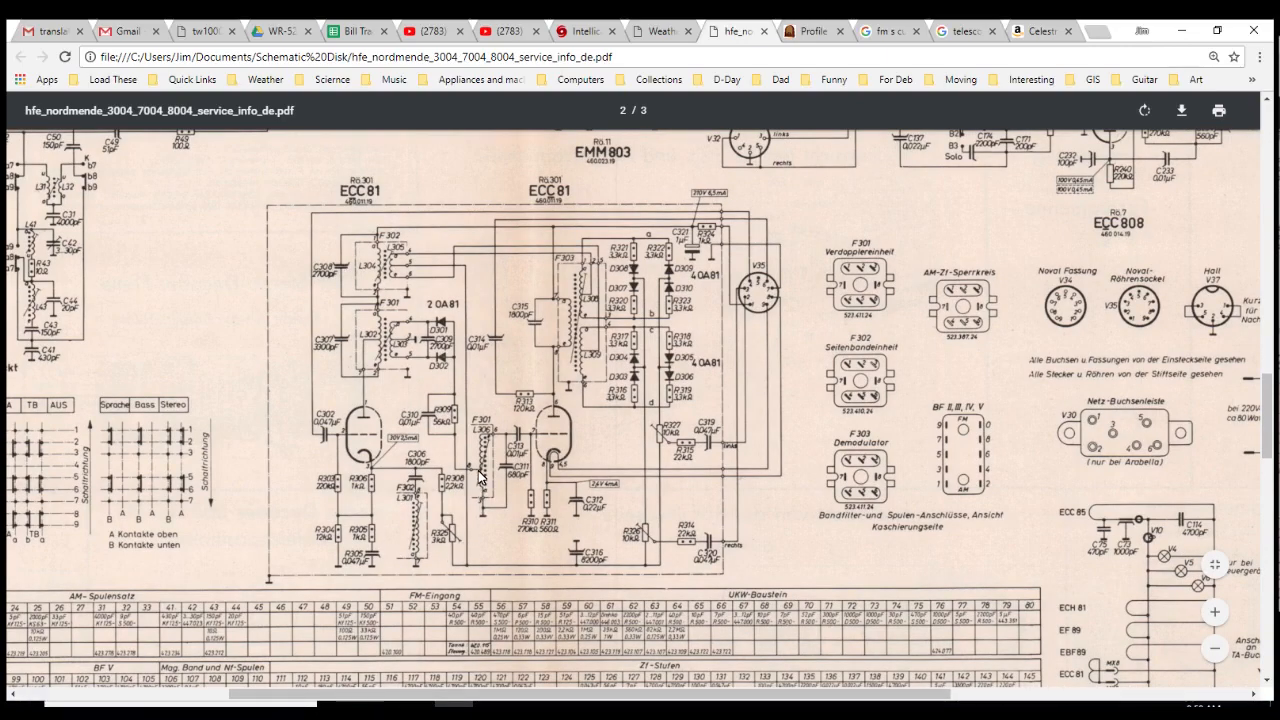
{"action": "mouse_move", "coordinate": [332, 527]}
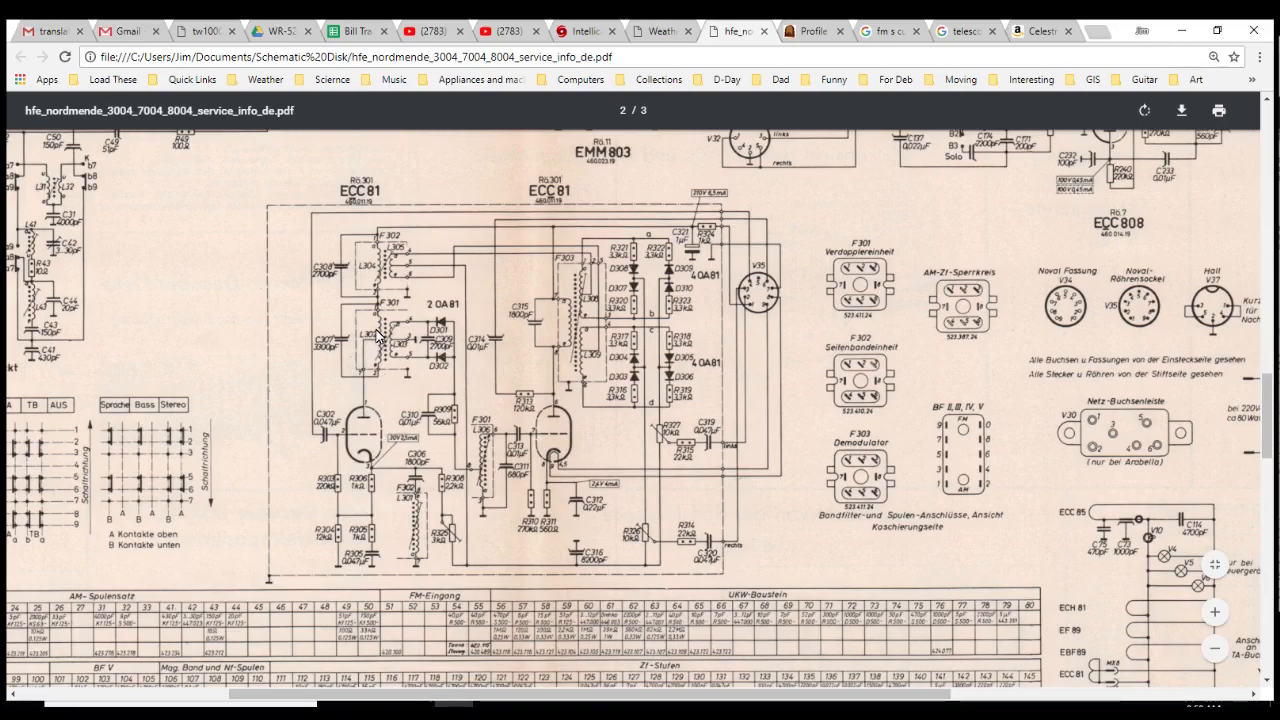
{"action": "mouse_move", "coordinate": [583, 483]}
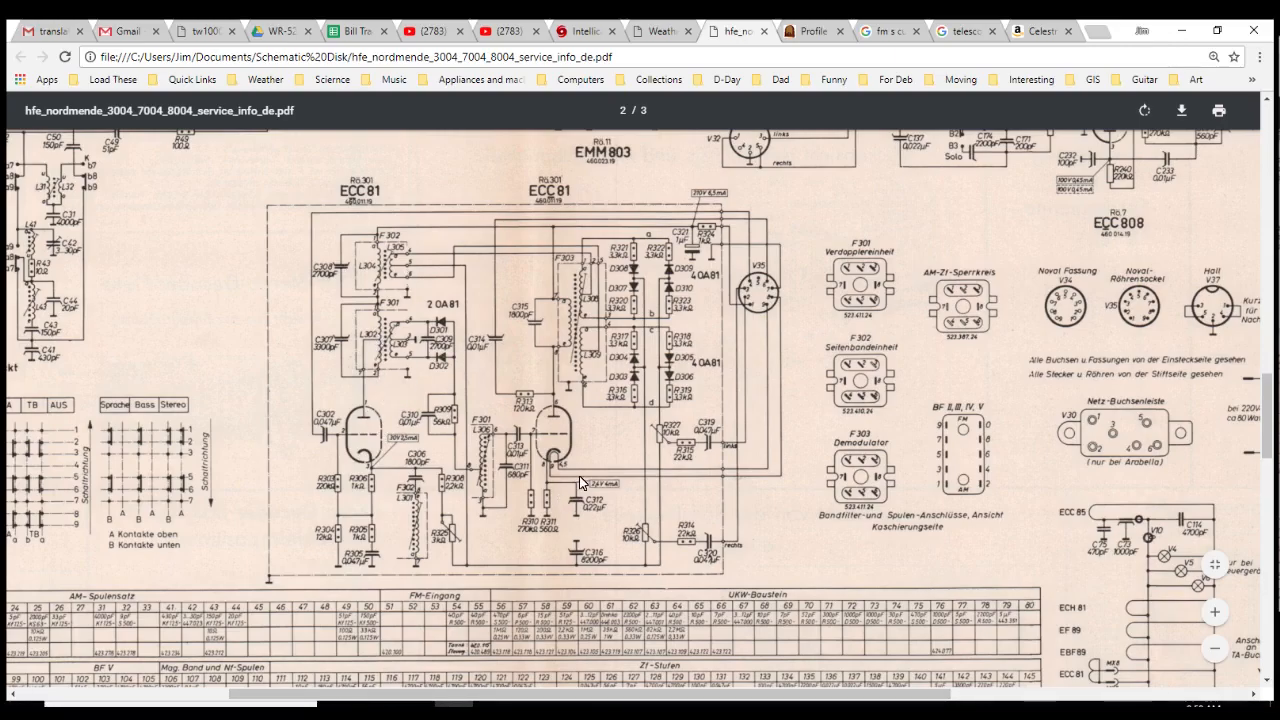
{"action": "mouse_move", "coordinate": [459, 459]}
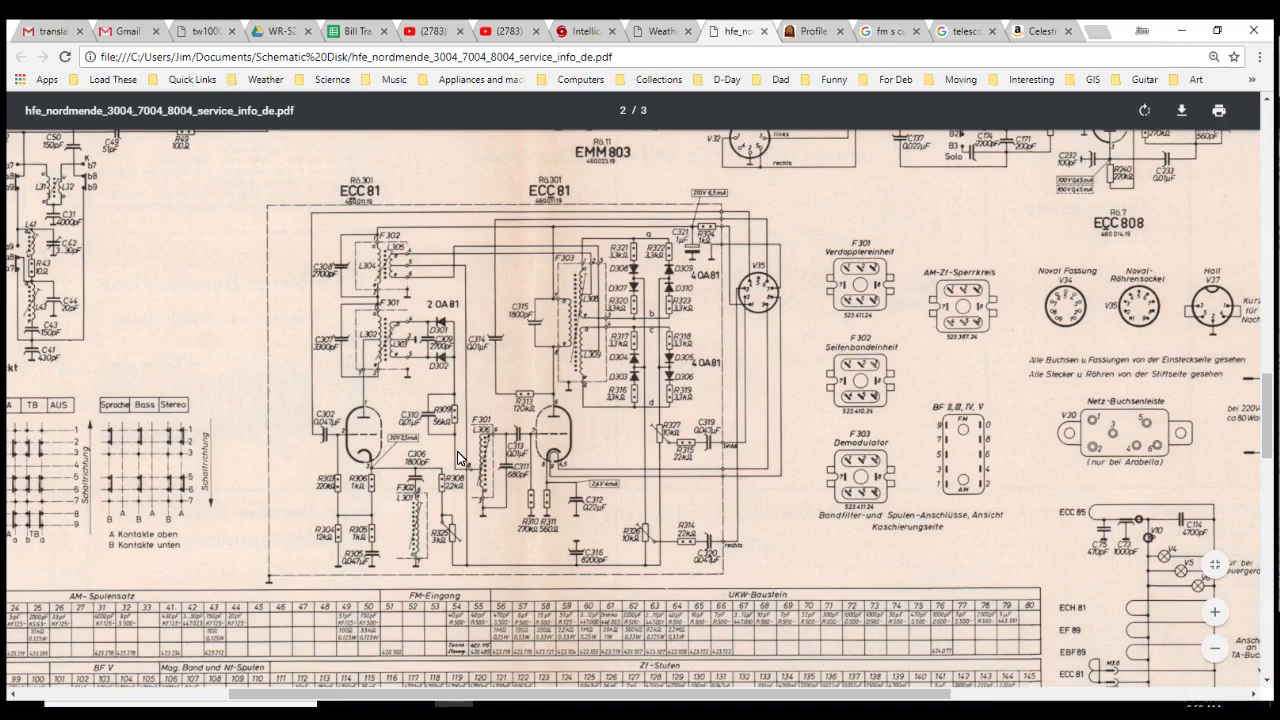
{"action": "mouse_move", "coordinate": [518, 428]}
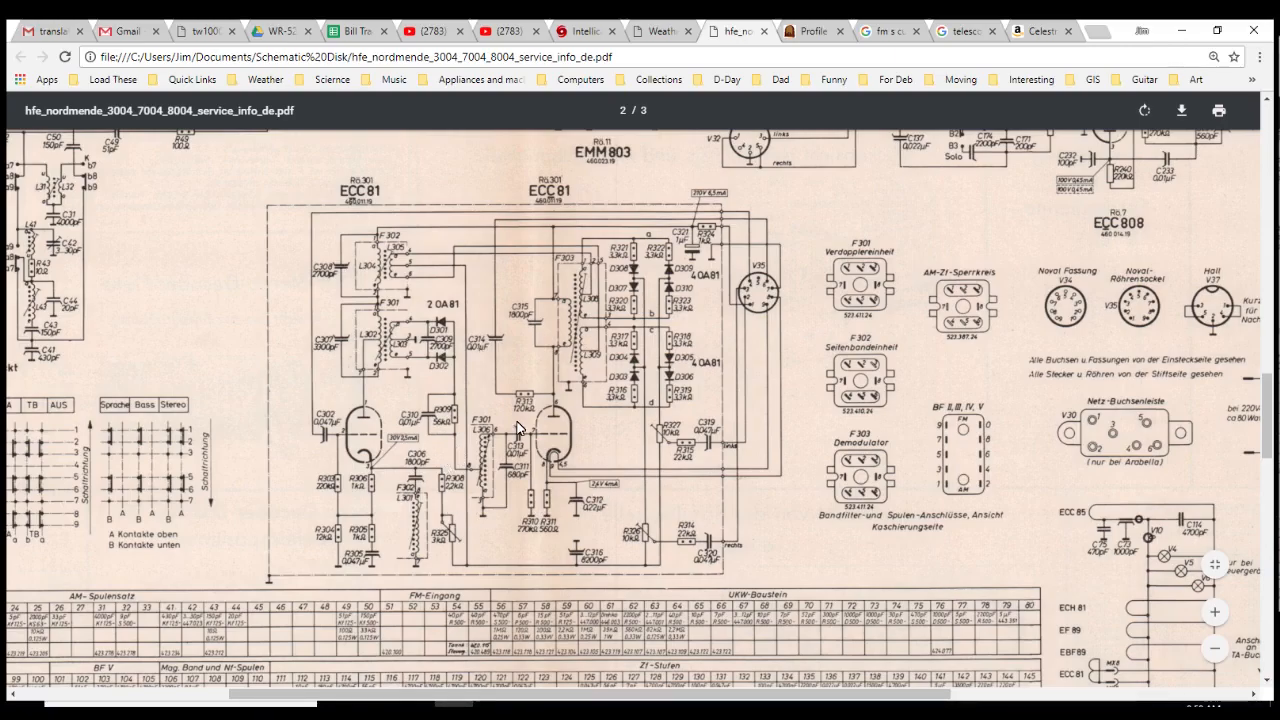
{"action": "mouse_move", "coordinate": [521, 485]}
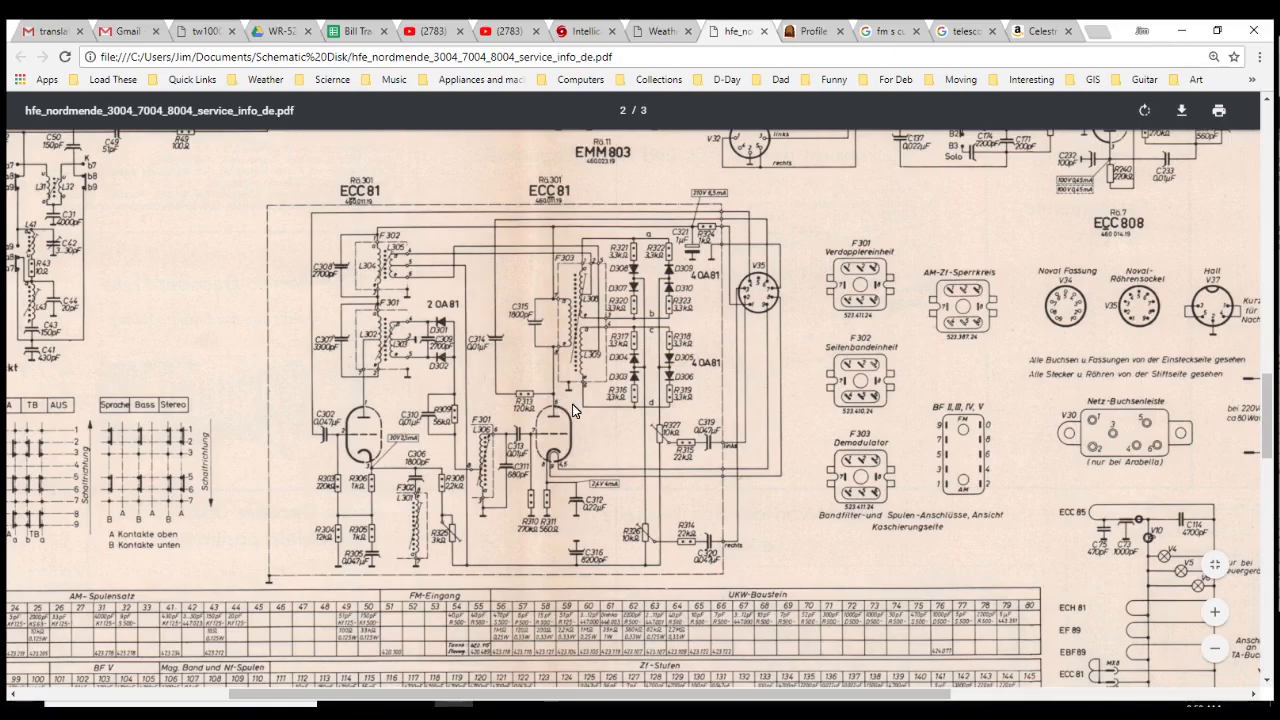
{"action": "mouse_move", "coordinate": [580, 400]}
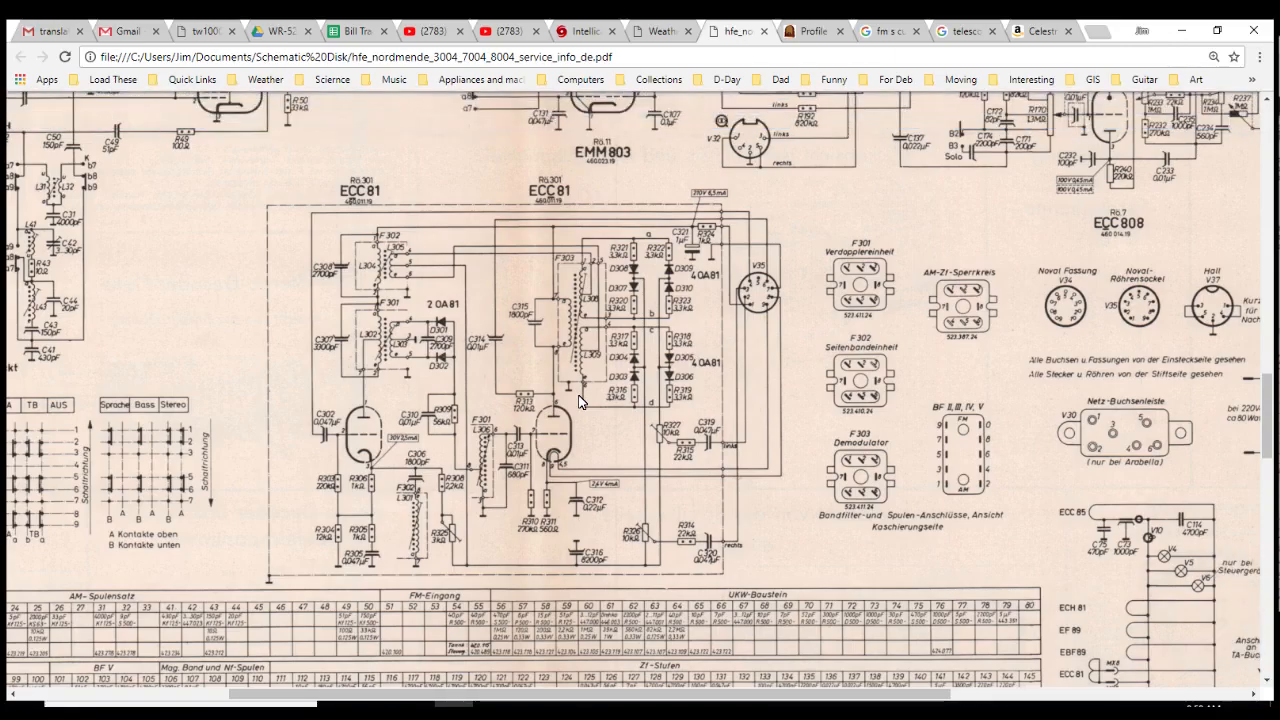
{"action": "mouse_move", "coordinate": [575, 424]}
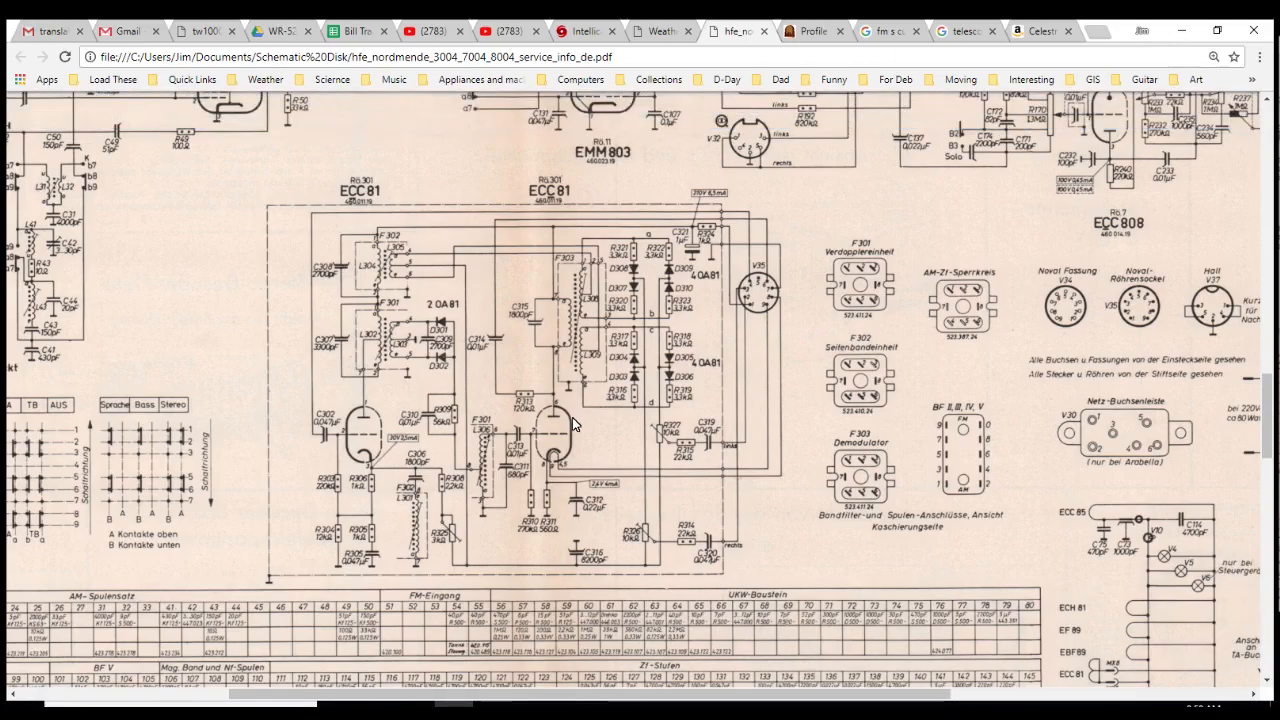
{"action": "mouse_move", "coordinate": [540, 435]}
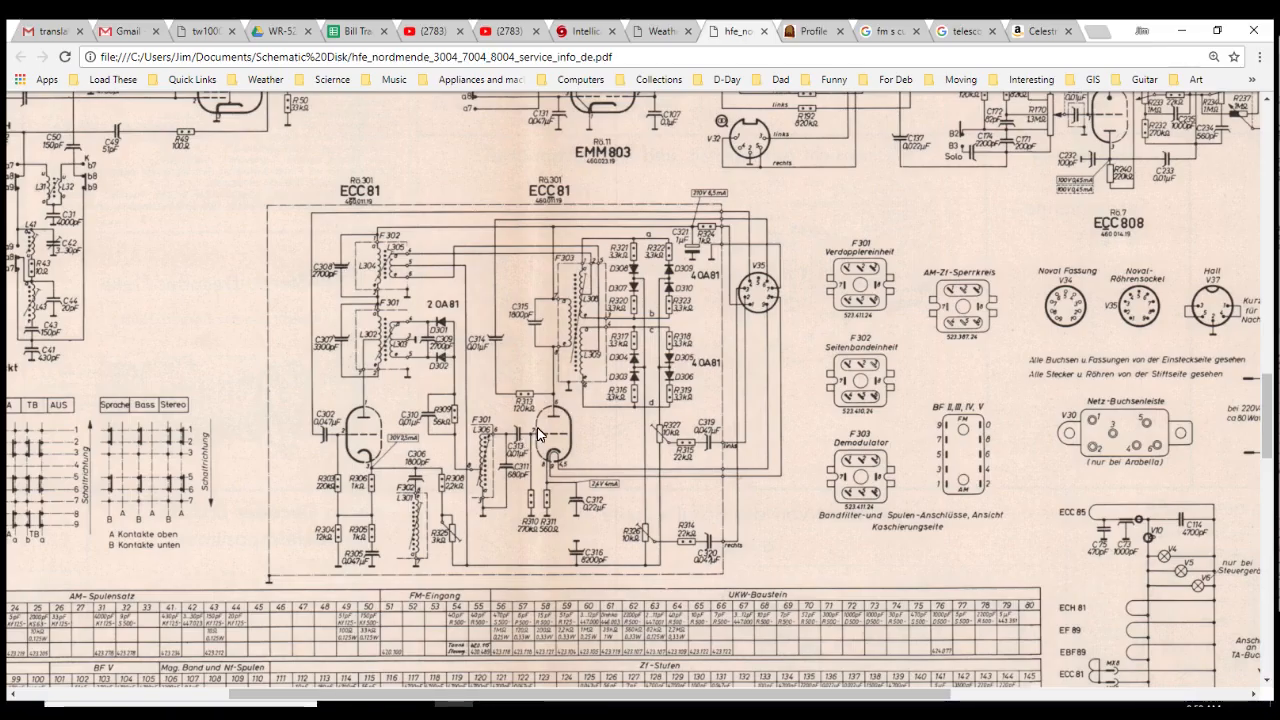